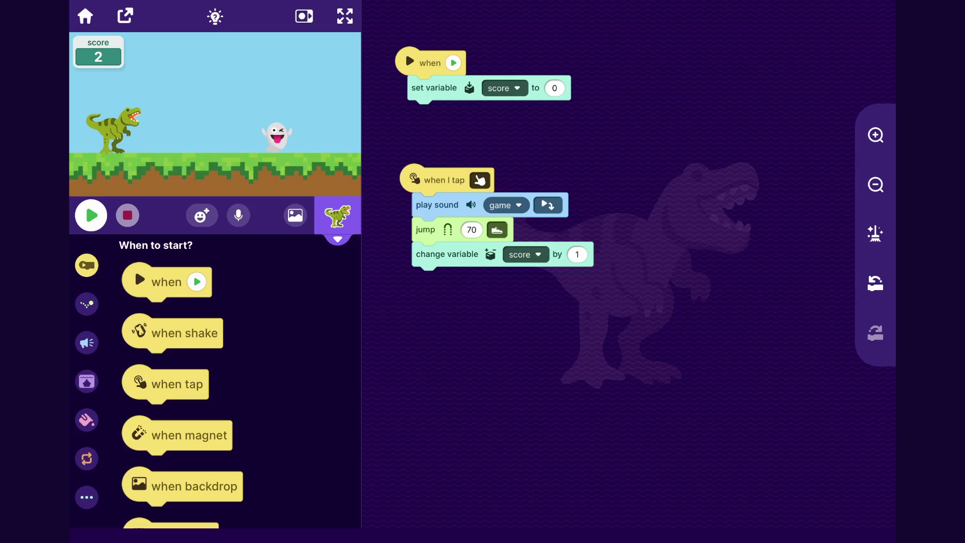
Choose the cartoon desert photo from the device's photo library as a new backdrop.
left_click(295, 215)
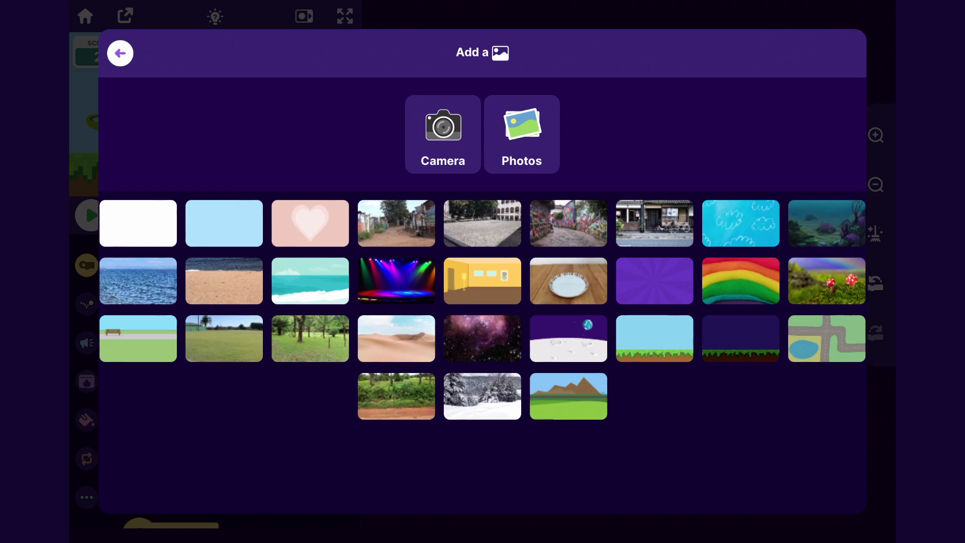
left_click(521, 134)
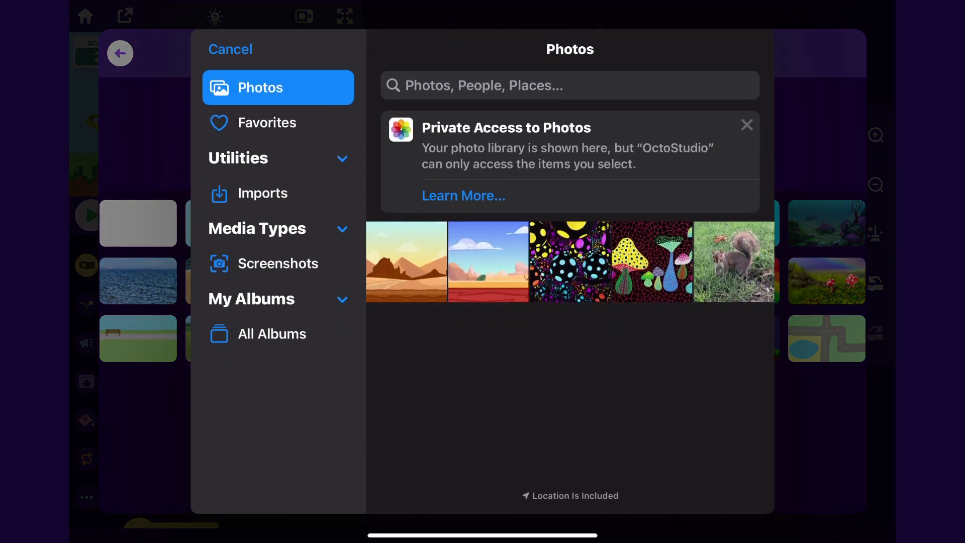
left_click(488, 261)
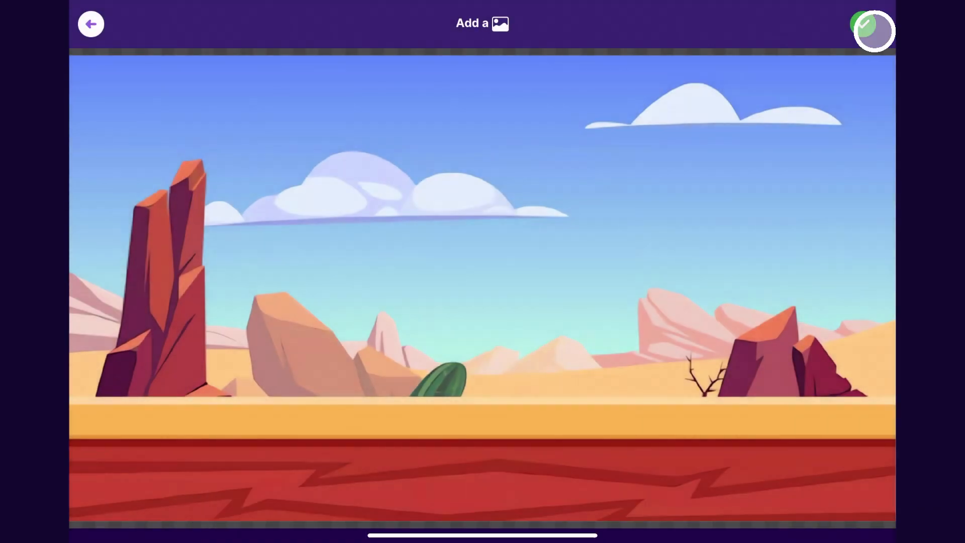
Confirm the desert backdrop and set it in the score-2 branch, with grass at start.
left_click(873, 31)
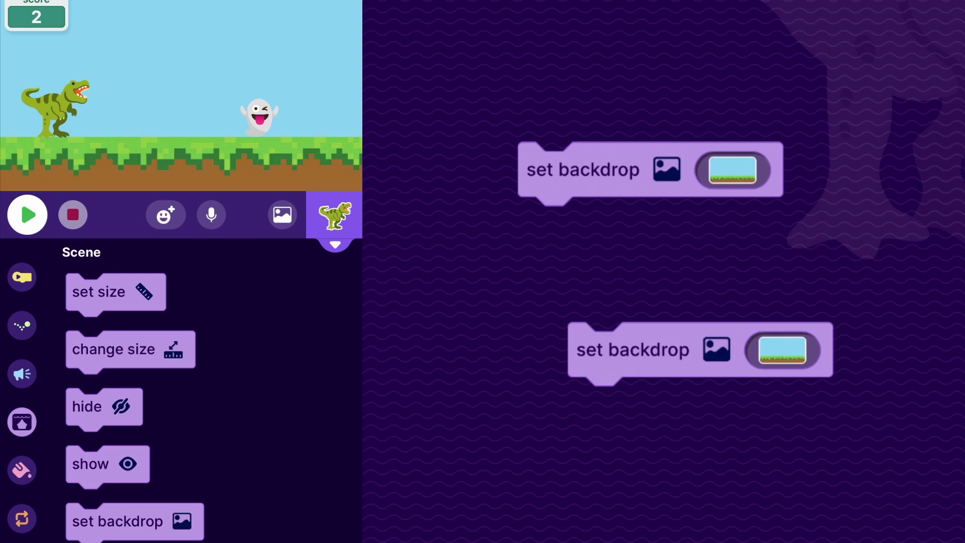
left_click(783, 350)
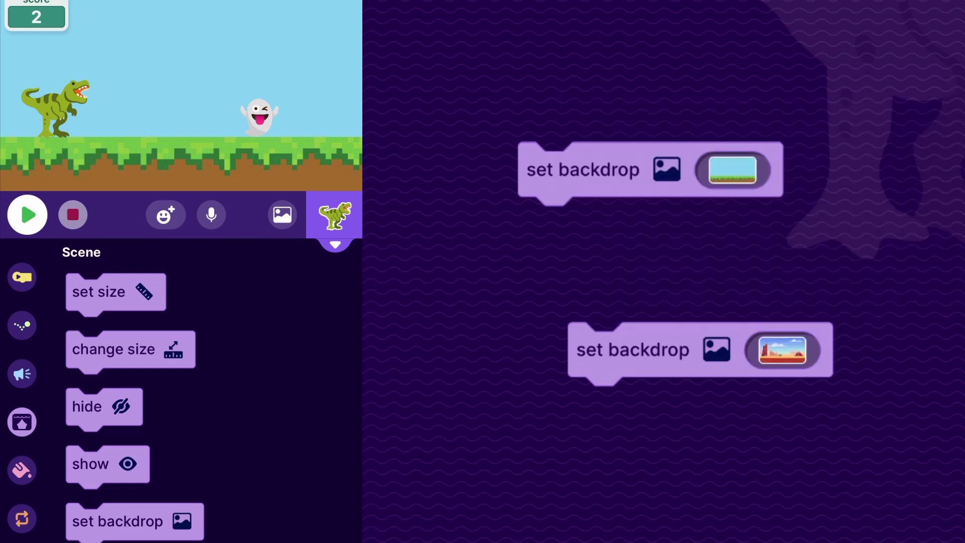
left_click(672, 345)
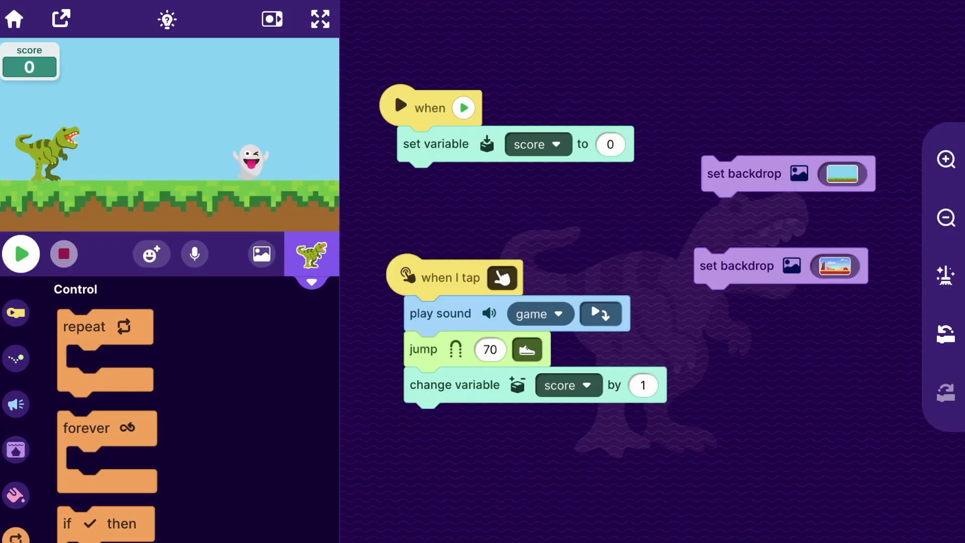
left_click(835, 266)
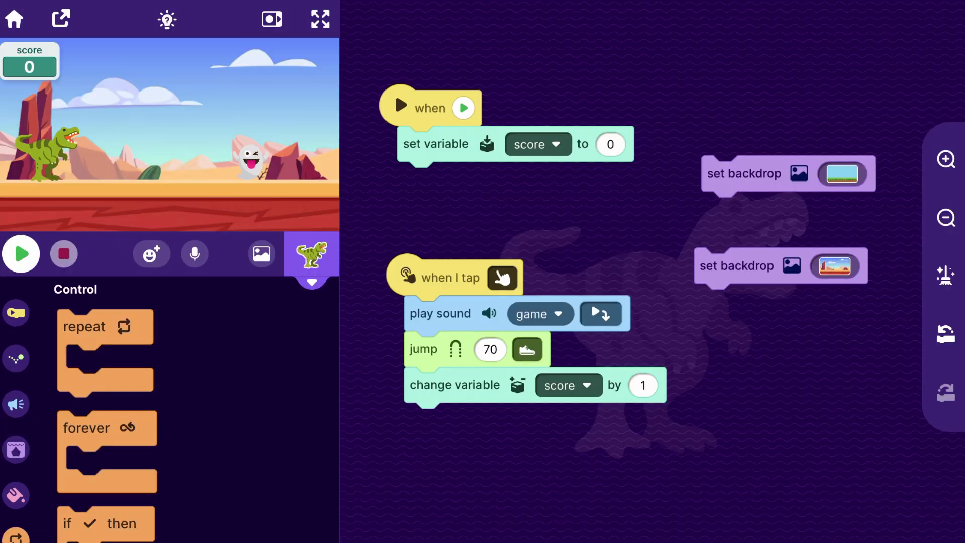
left_click(320, 19)
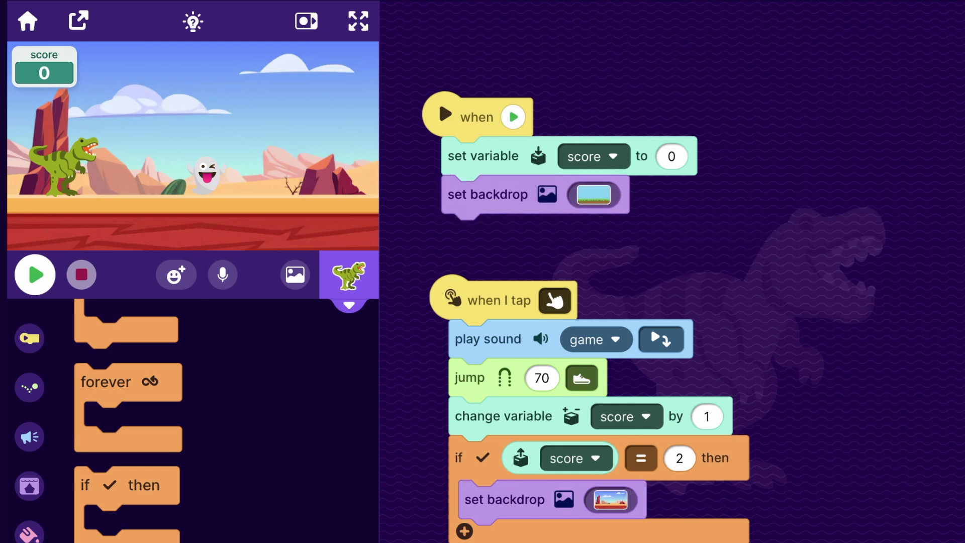
Run the game to check the desert appears at score 2, then stop it.
left_click(35, 275)
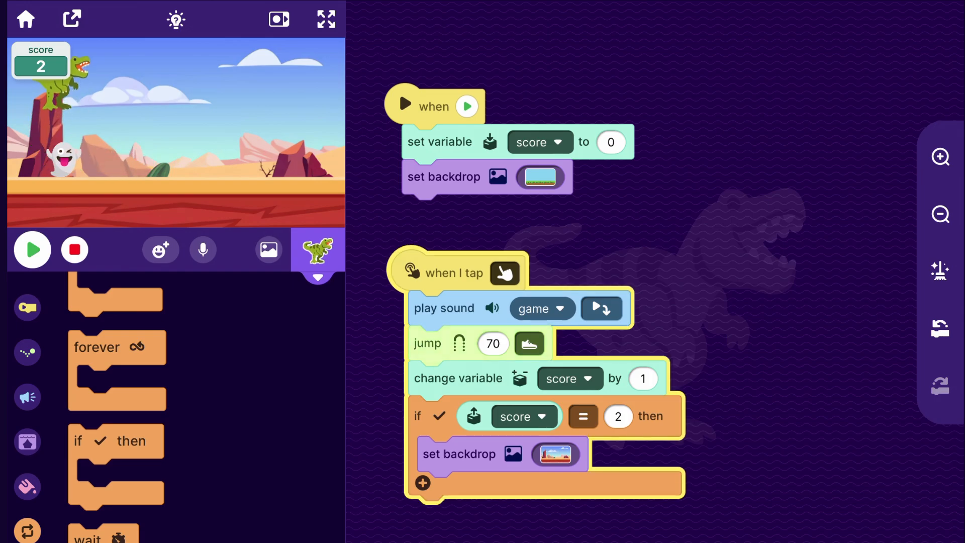
left_click(326, 19)
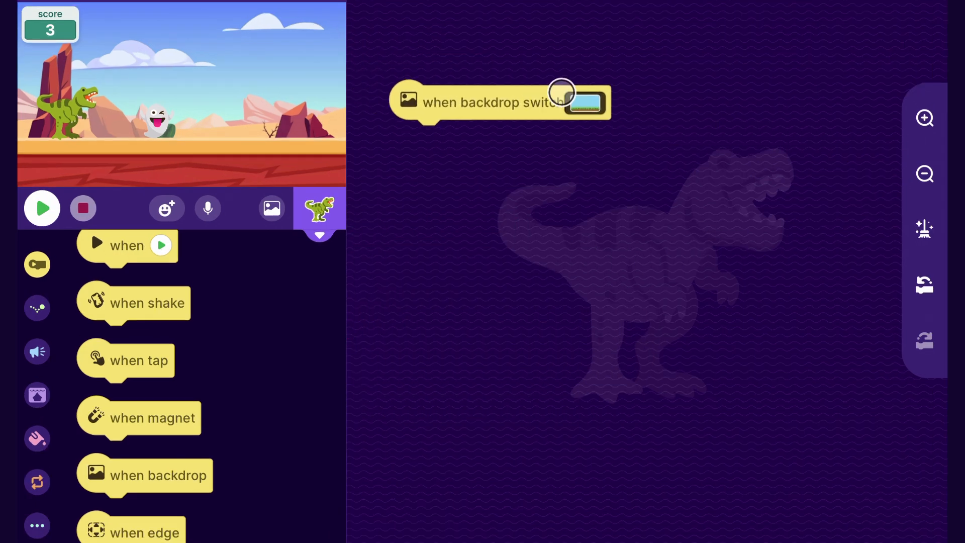
Trigger the script on the desert backdrop and show yellow Pixel-font Level 2 text.
left_click(583, 102)
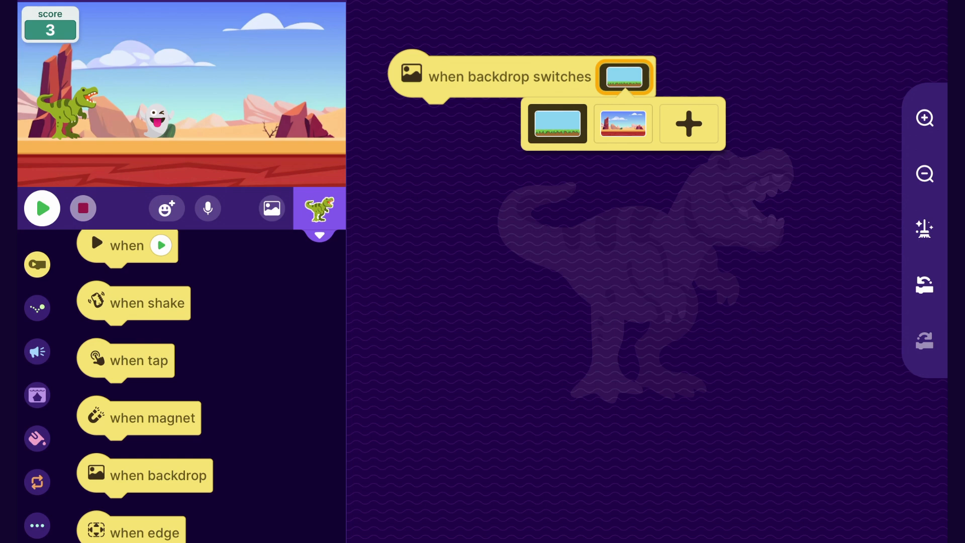
left_click(623, 123)
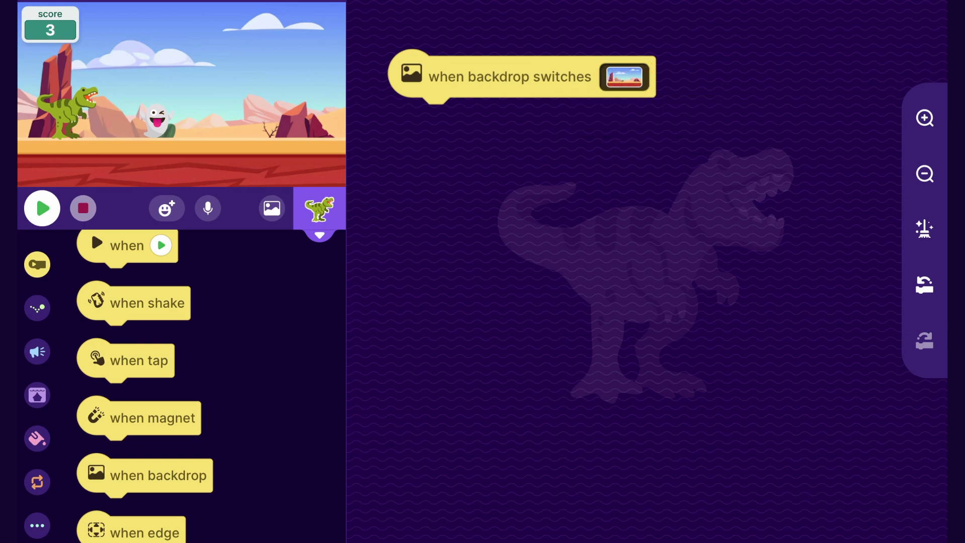
left_click(36, 351)
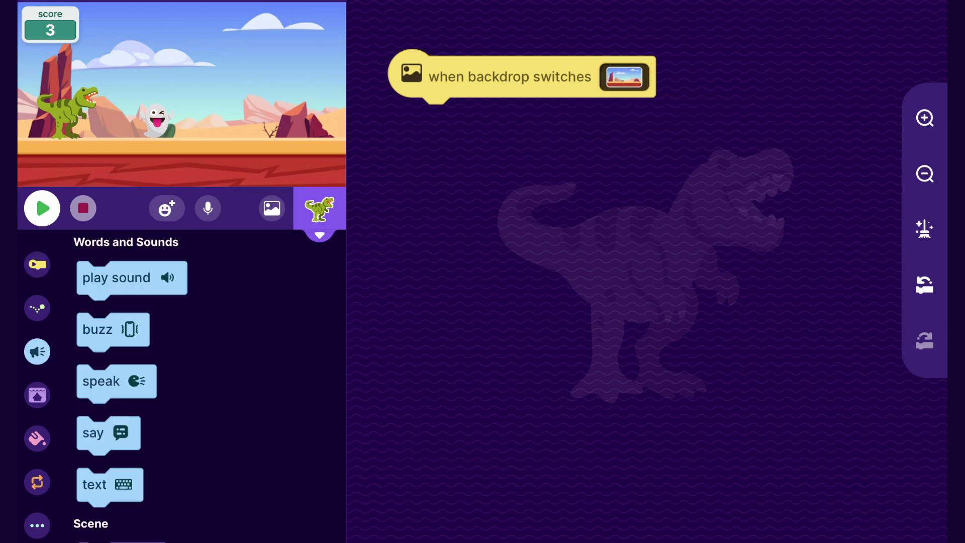
scroll("down", 3)
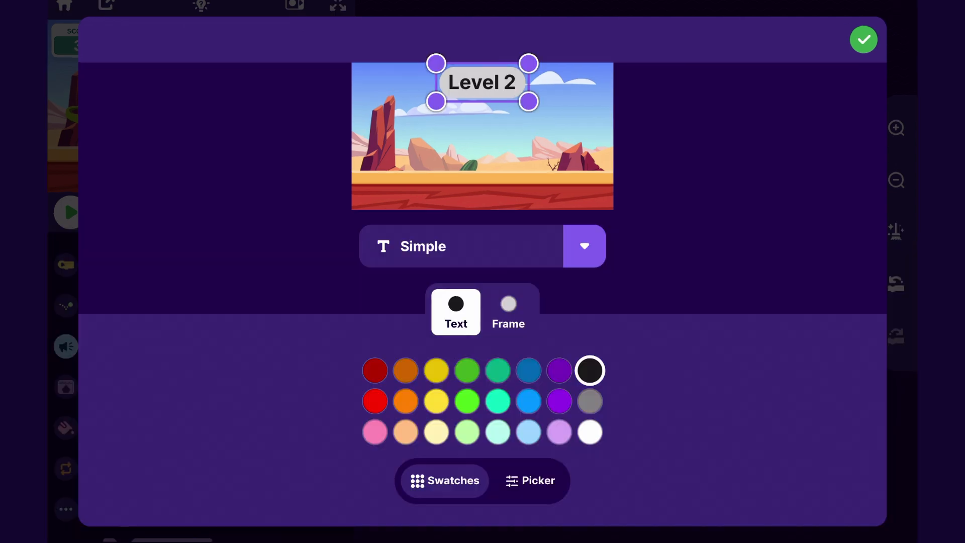
left_click(583, 246)
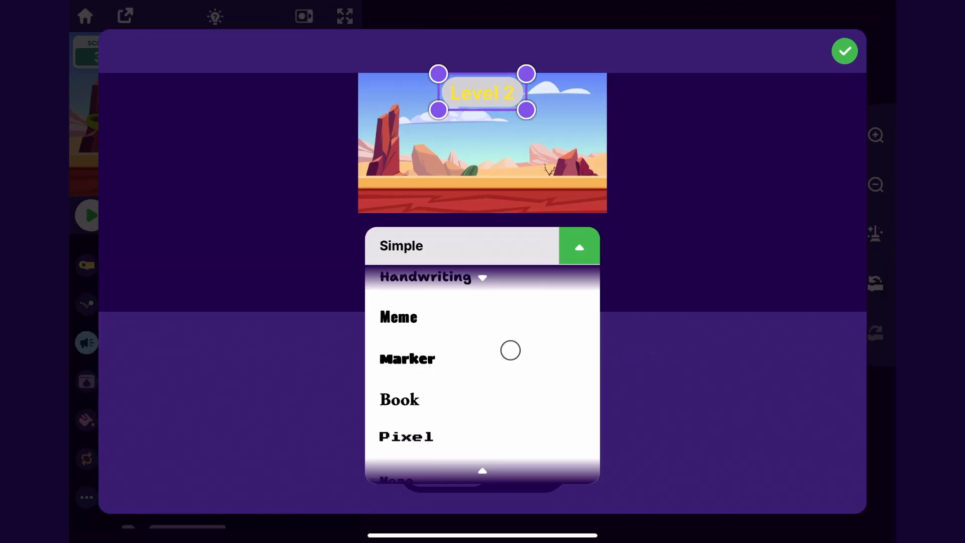
left_click(845, 50)
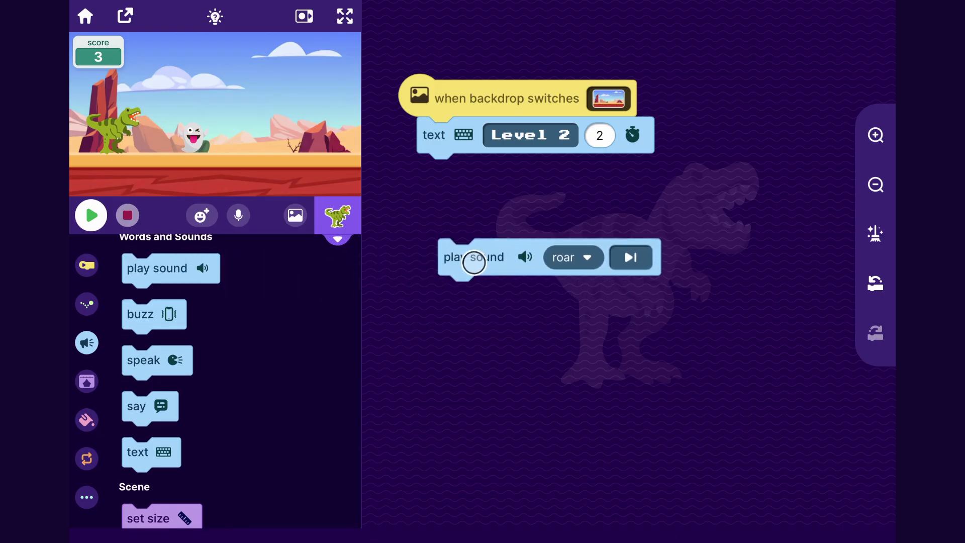
Add the tabla sound to the sound block and set it to play and continue.
left_click(572, 257)
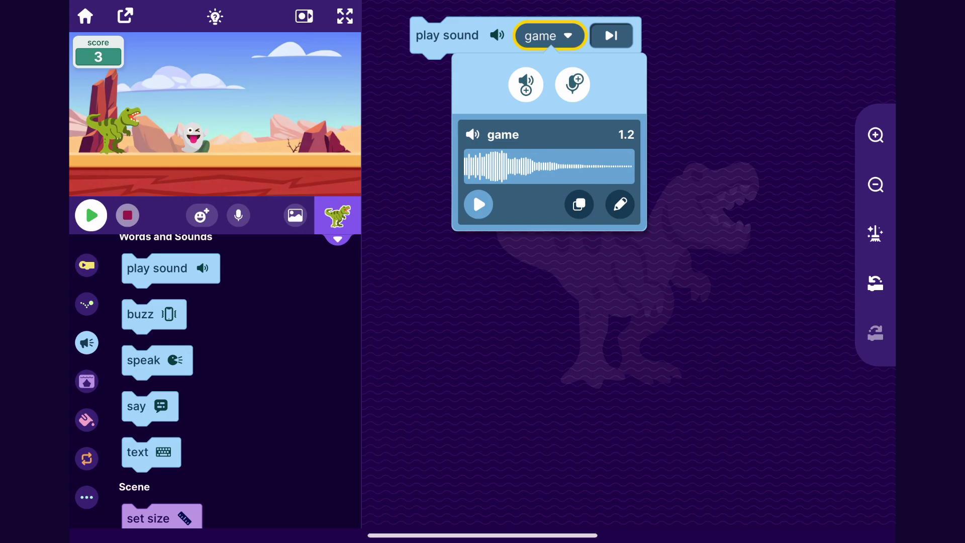
left_click(525, 84)
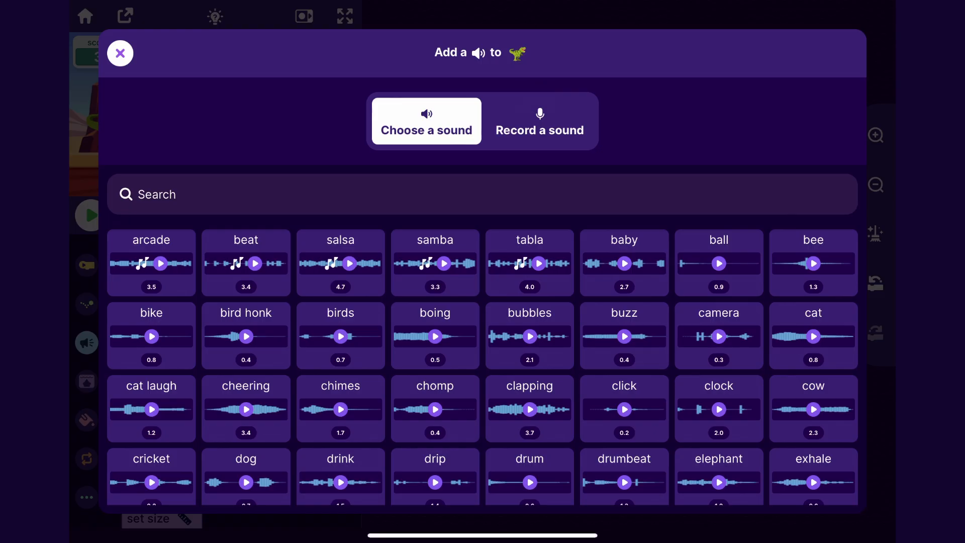
left_click(529, 262)
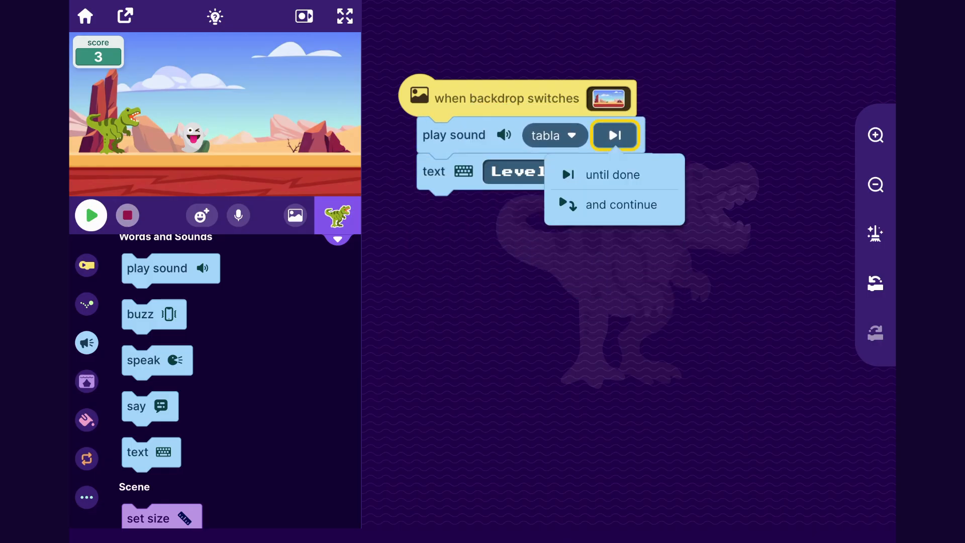
left_click(622, 205)
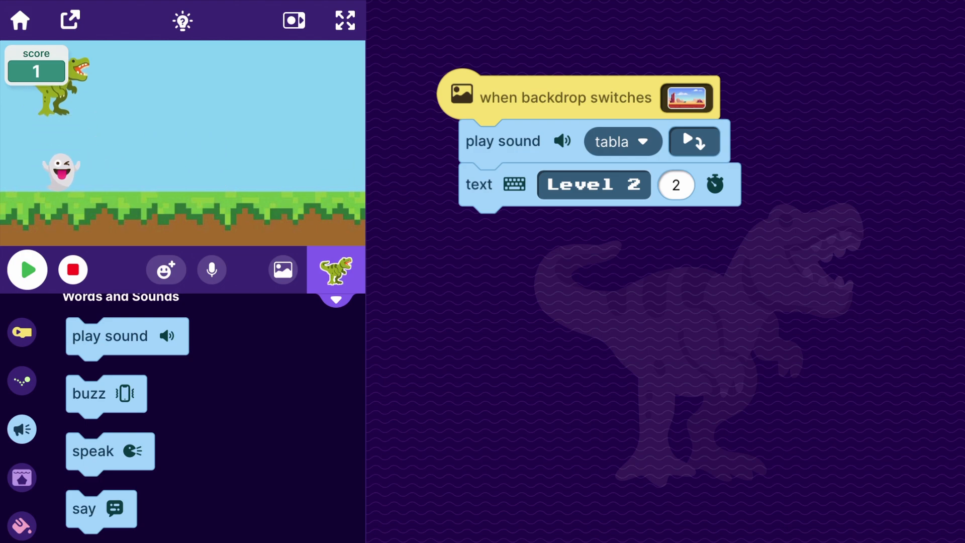
Stop the game and add an else-if branch checking score equals 5.
left_click(27, 270)
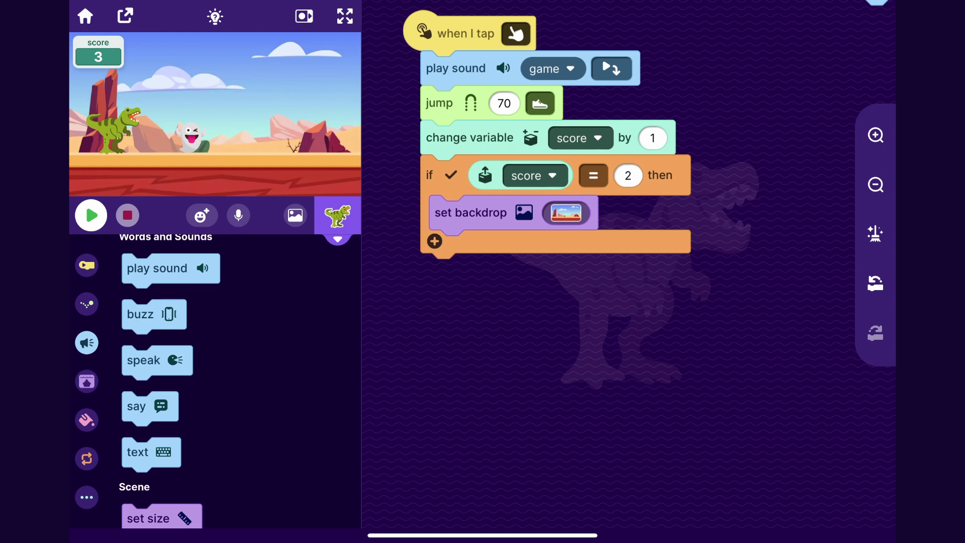
left_click(434, 241)
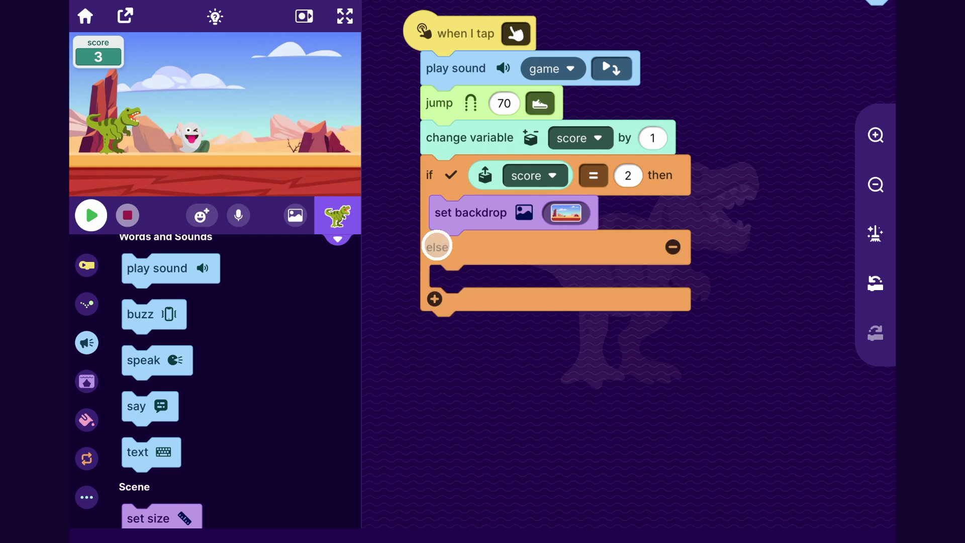
mouse_move(437, 247)
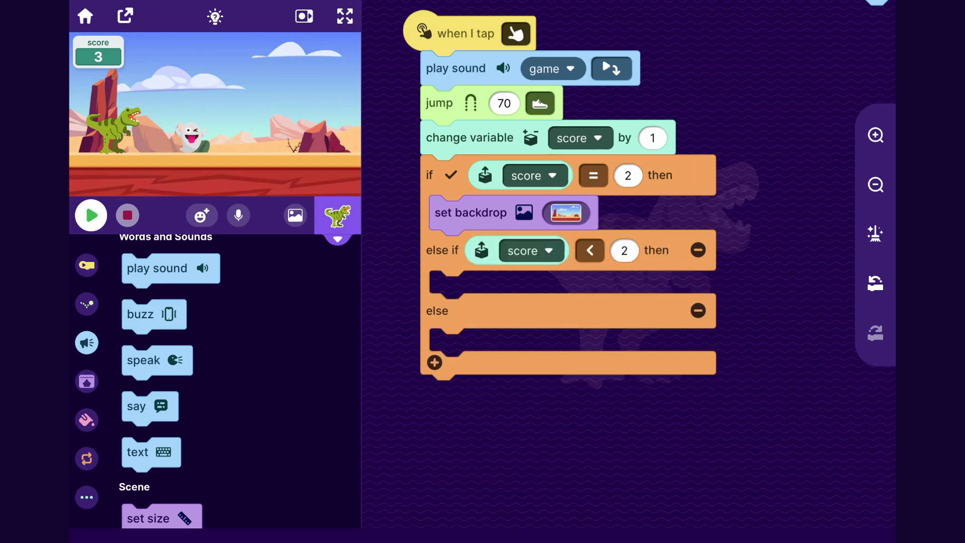
left_click(623, 250)
type("5")
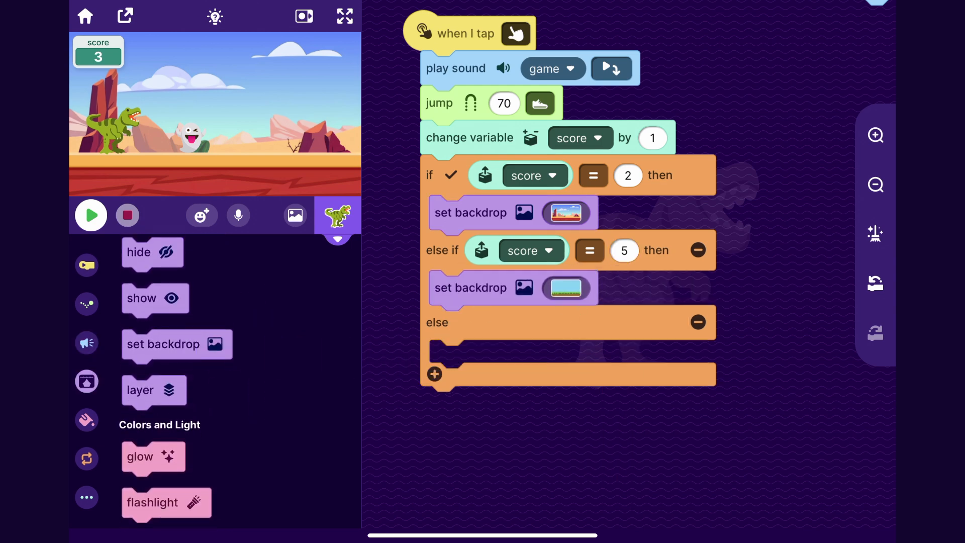
Add the sunset desert photo as the score-5 backdrop and confirm its yellow Level 3 text.
left_click(566, 288)
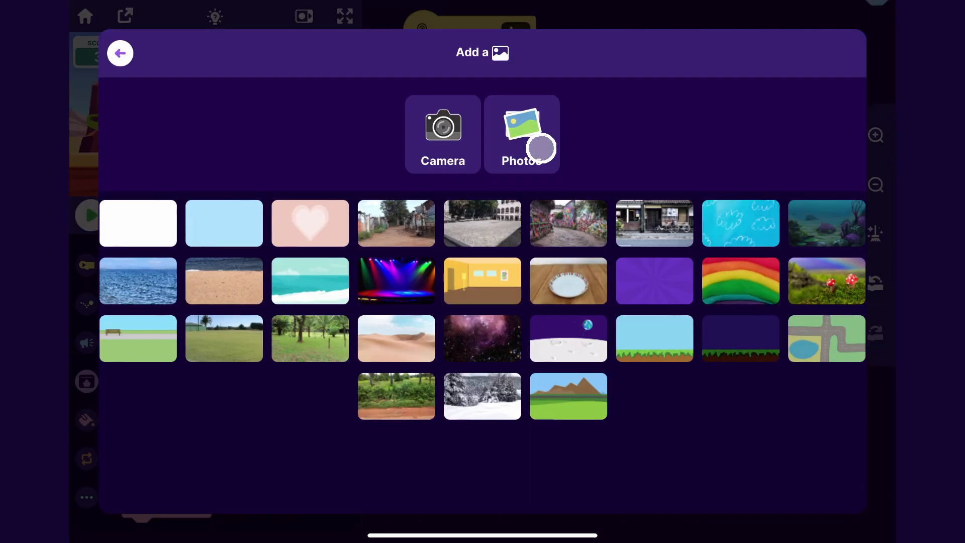
left_click(567, 396)
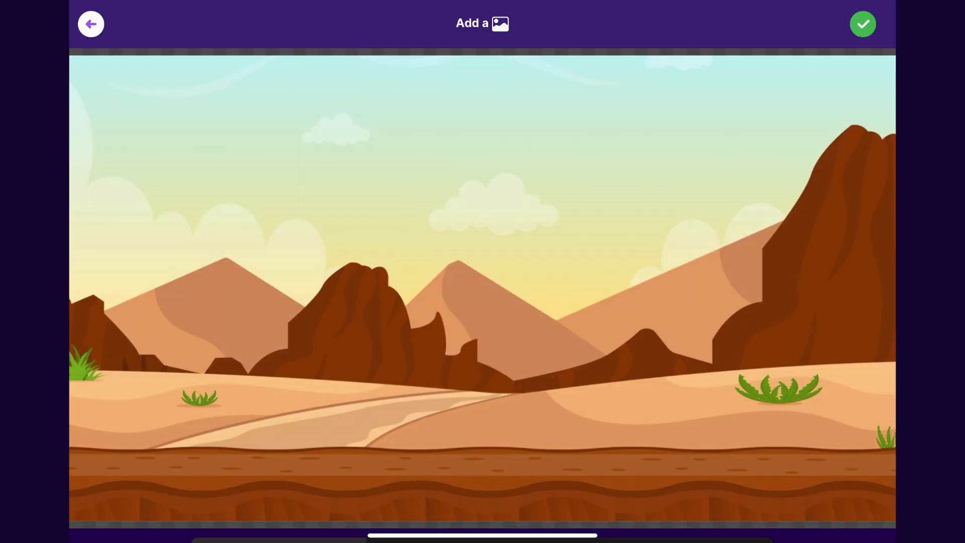
left_click(863, 24)
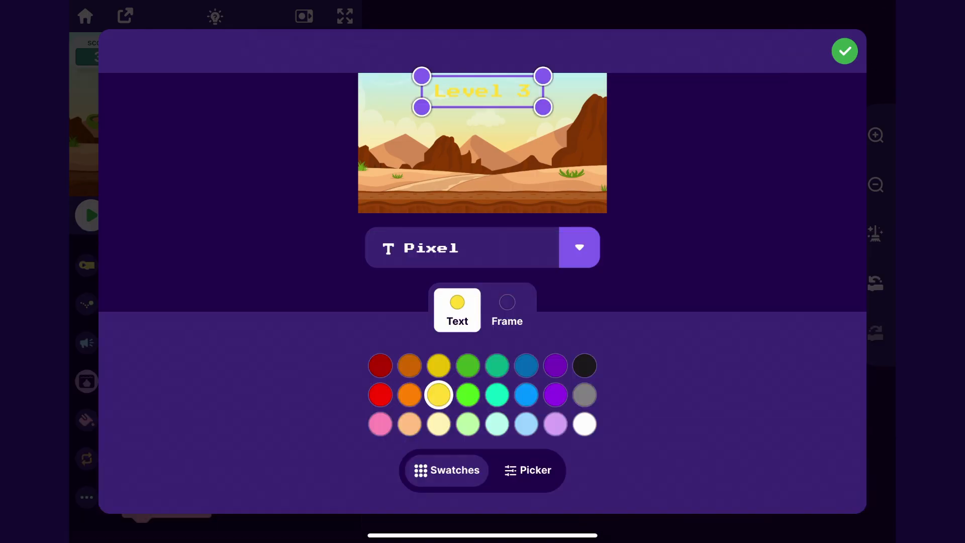
left_click(844, 50)
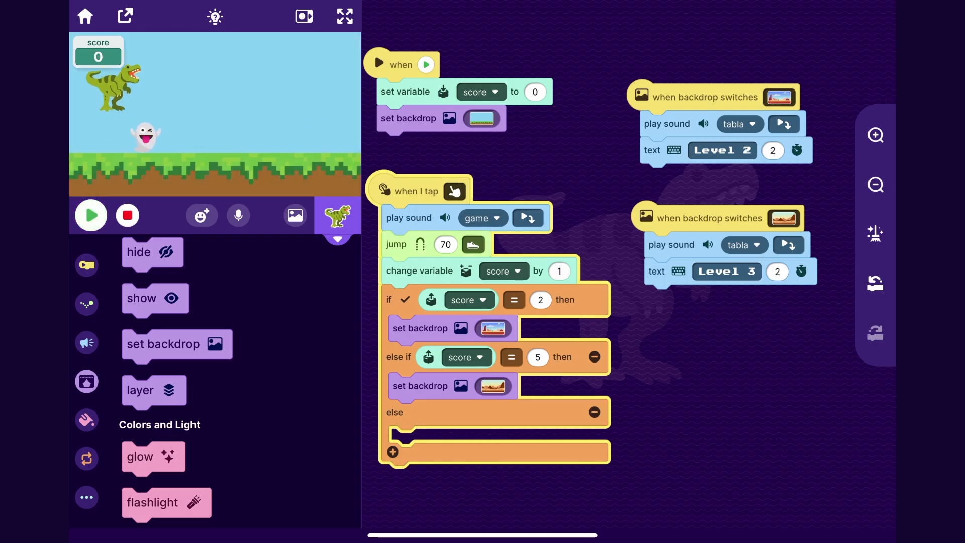
Play the game past score 5 to reach the sunset level, then bring up the ghost's actions.
left_click(90, 215)
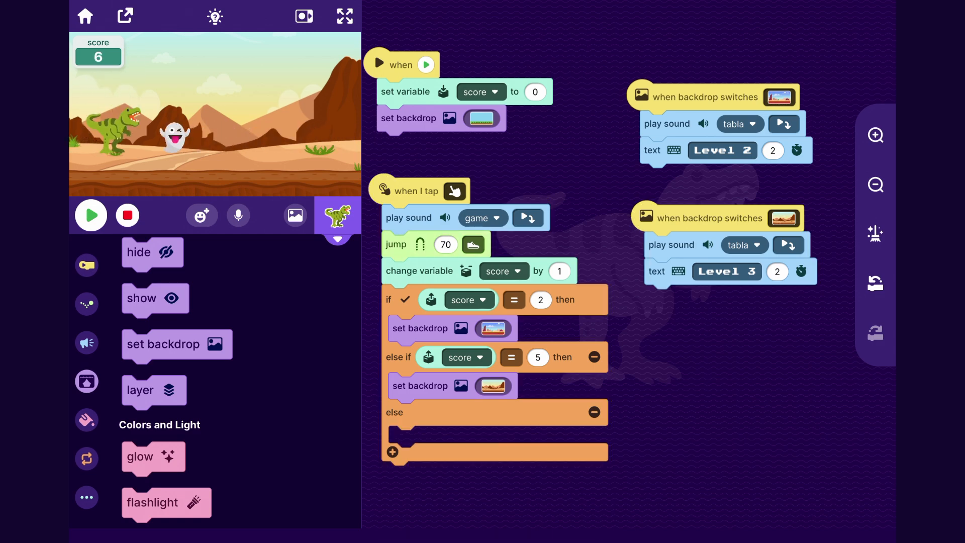
left_click(345, 16)
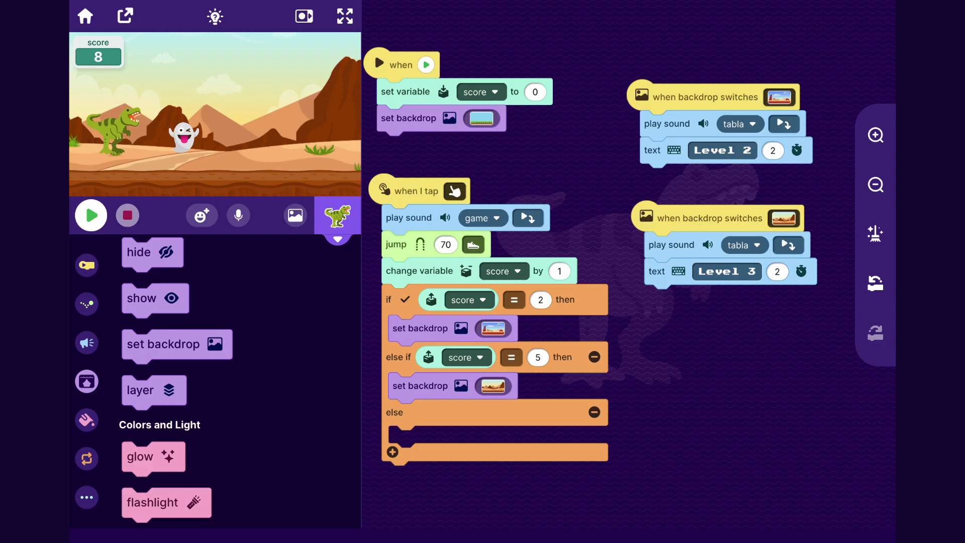
left_click(337, 215)
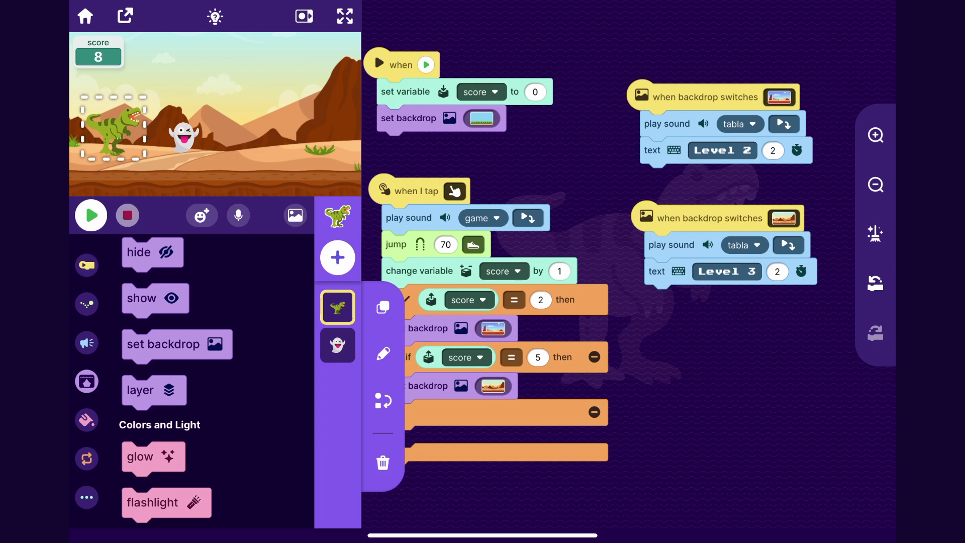
Duplicate the ghost sprite and run the game to watch both ghosts glide left.
left_click(338, 345)
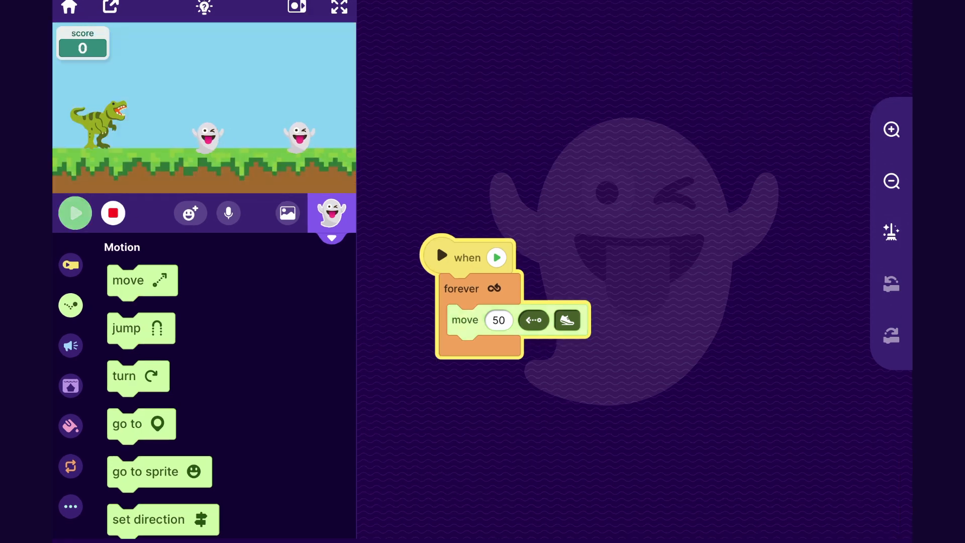
left_click(74, 212)
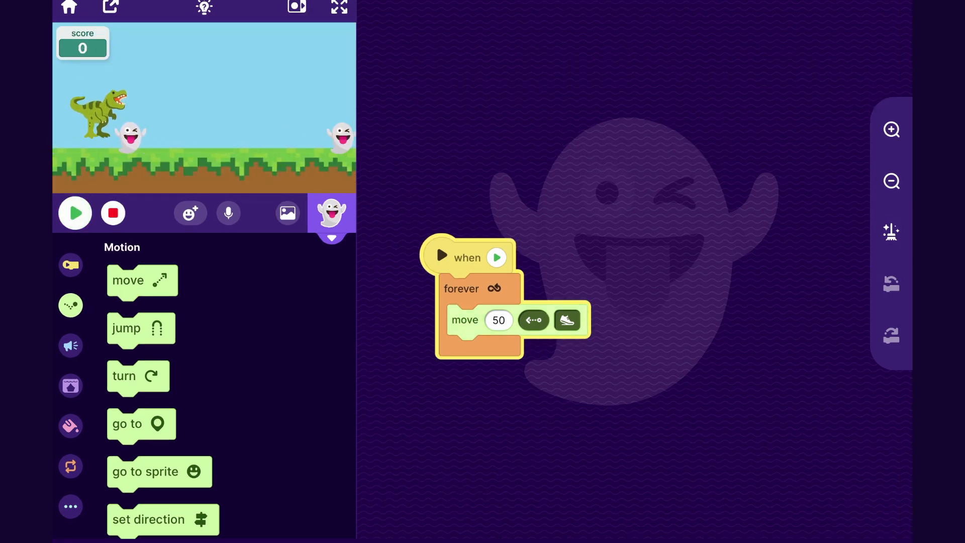
left_click(74, 212)
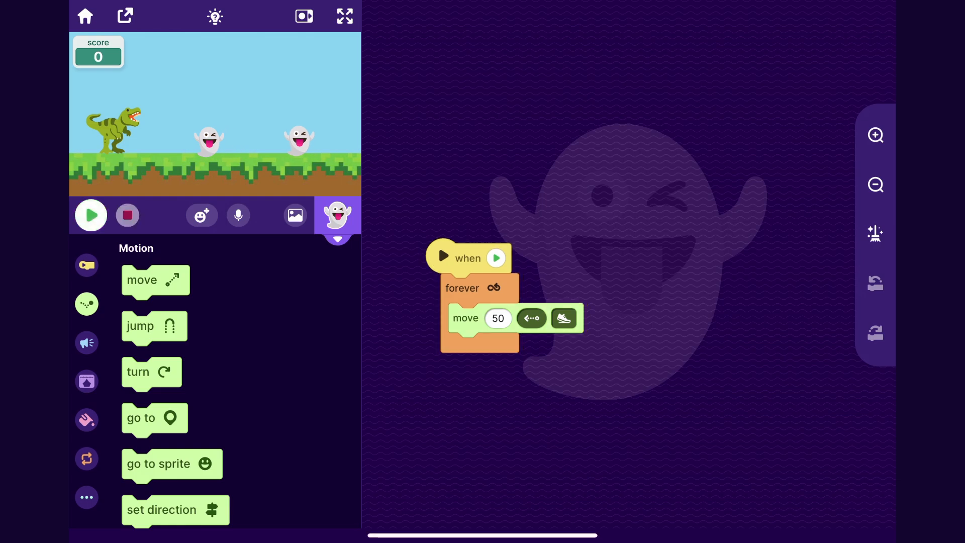
left_click(344, 15)
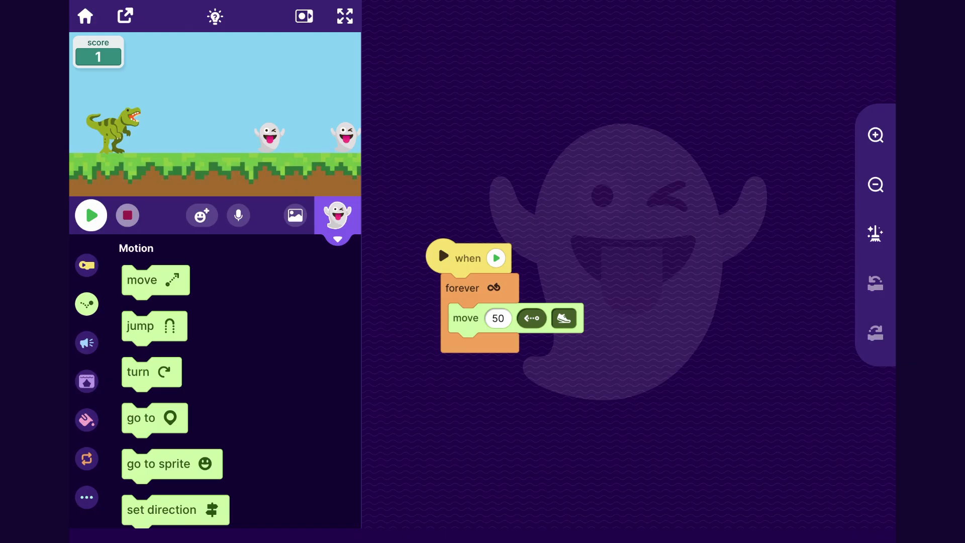
left_click(337, 215)
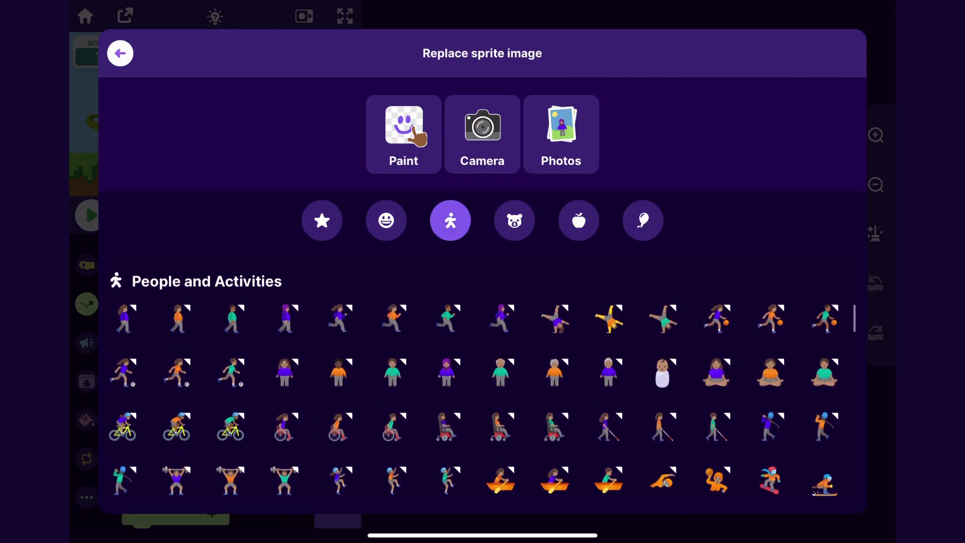
Replace the ghost copy's image with the rock emoji, keeping only its start block.
left_click(514, 220)
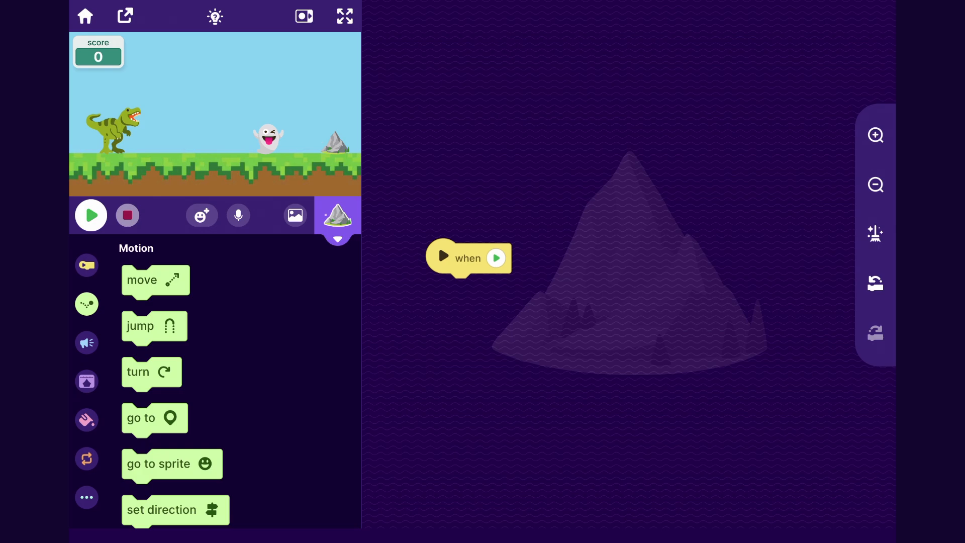
left_click(344, 16)
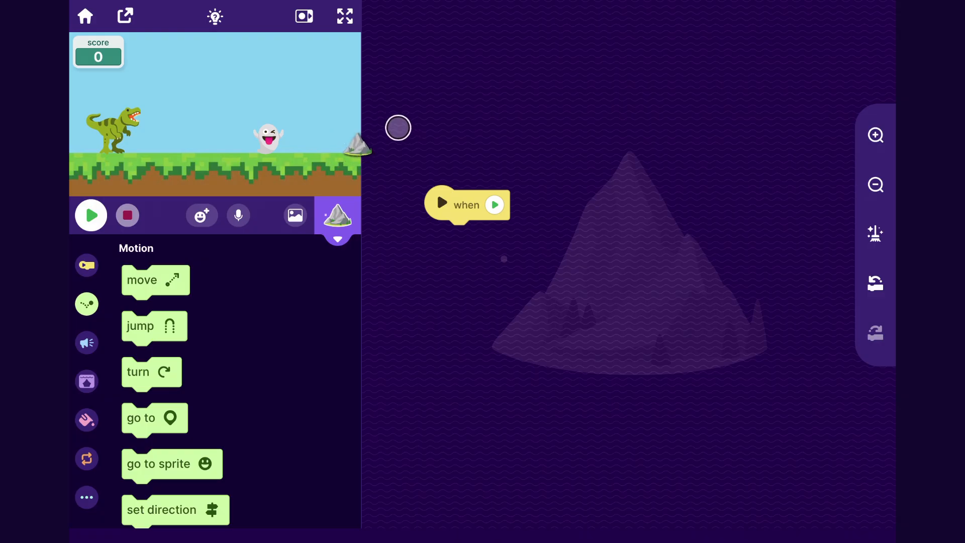
Make the rock's go-to block target x 320, y 55 at the right edge with instant speed.
scroll("down", 3)
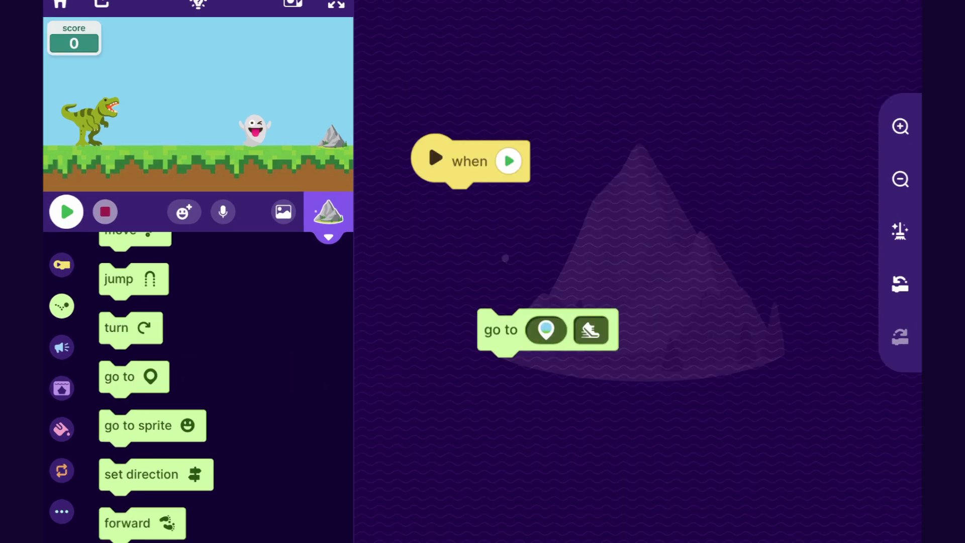
left_click(546, 329)
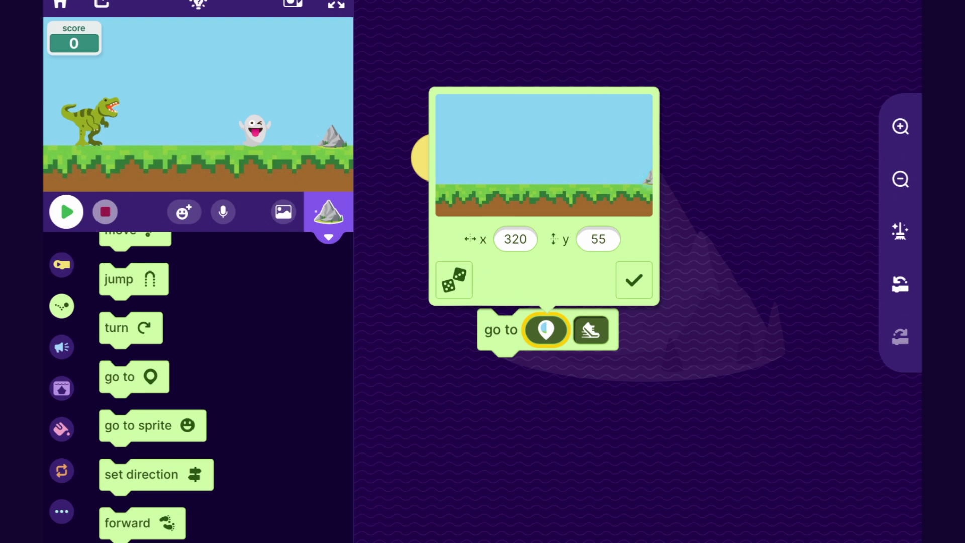
left_click(634, 280)
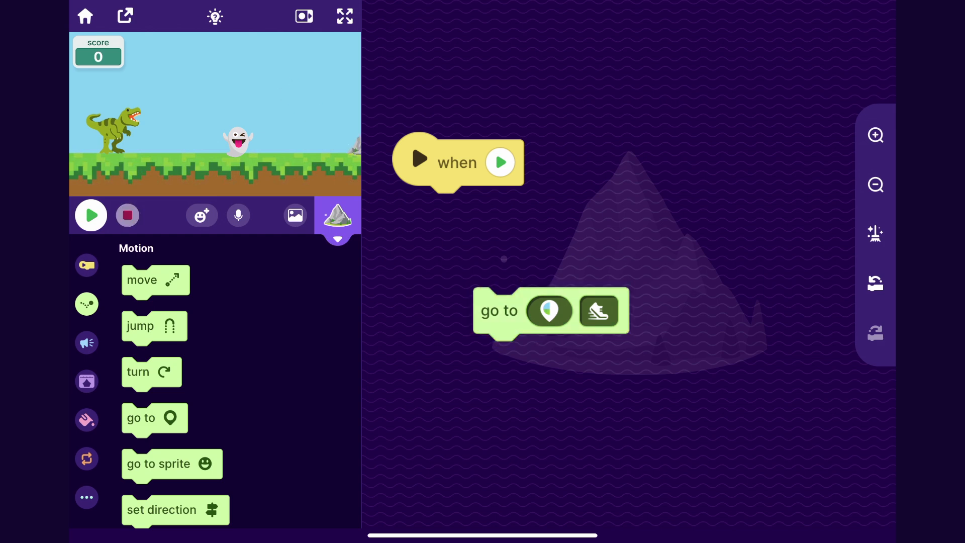
left_click(598, 310)
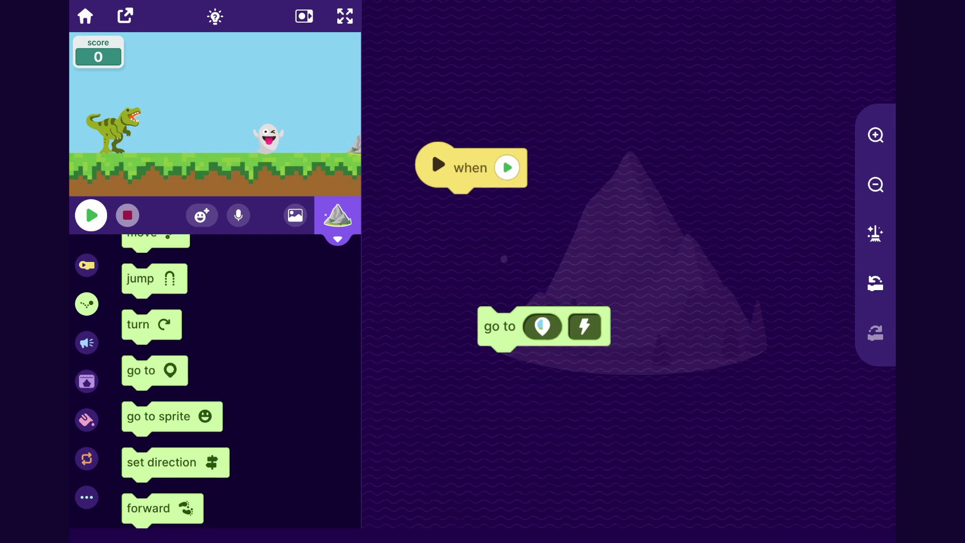
mouse_move(353, 153)
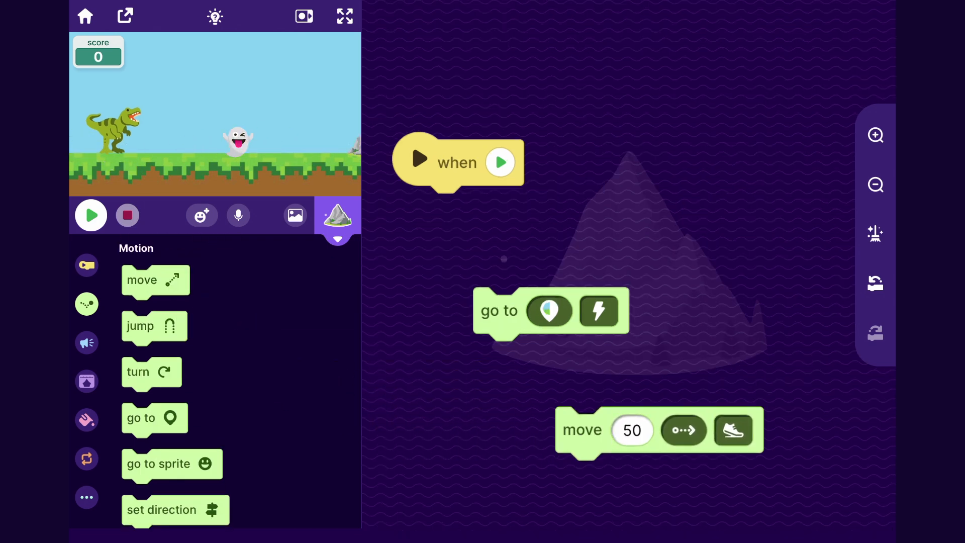
Set the move block to direction 270 (left) with 320 steps and snap it under go-to.
left_click(682, 430)
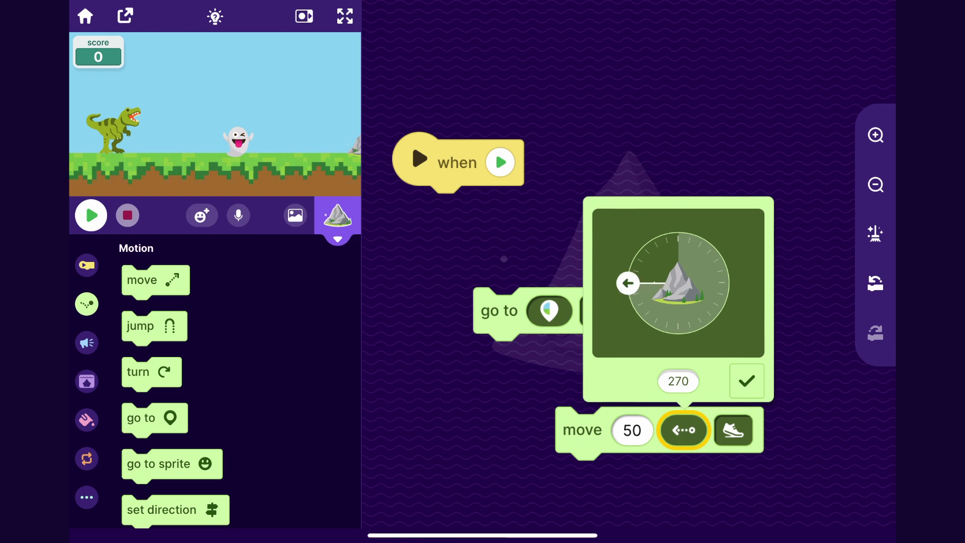
left_click(747, 381)
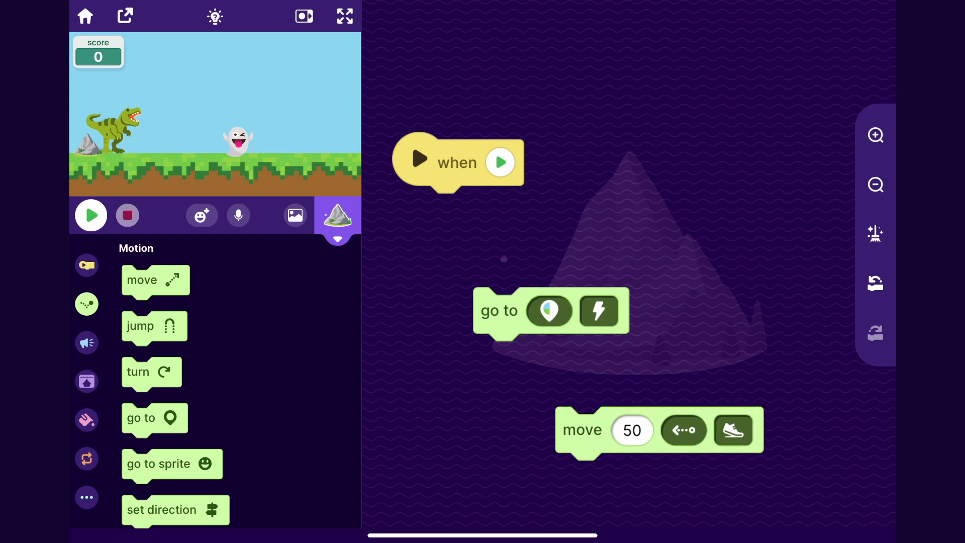
left_click(548, 311)
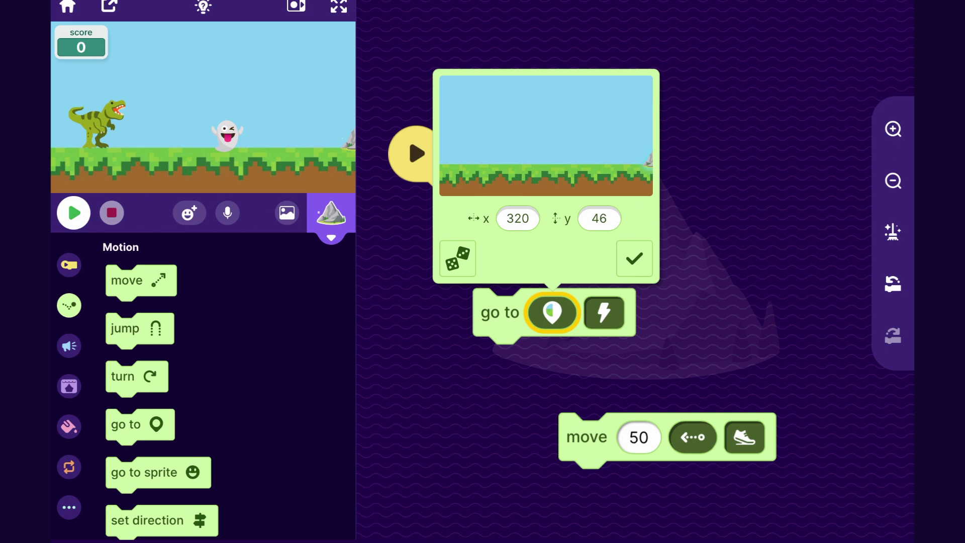
left_click(518, 218)
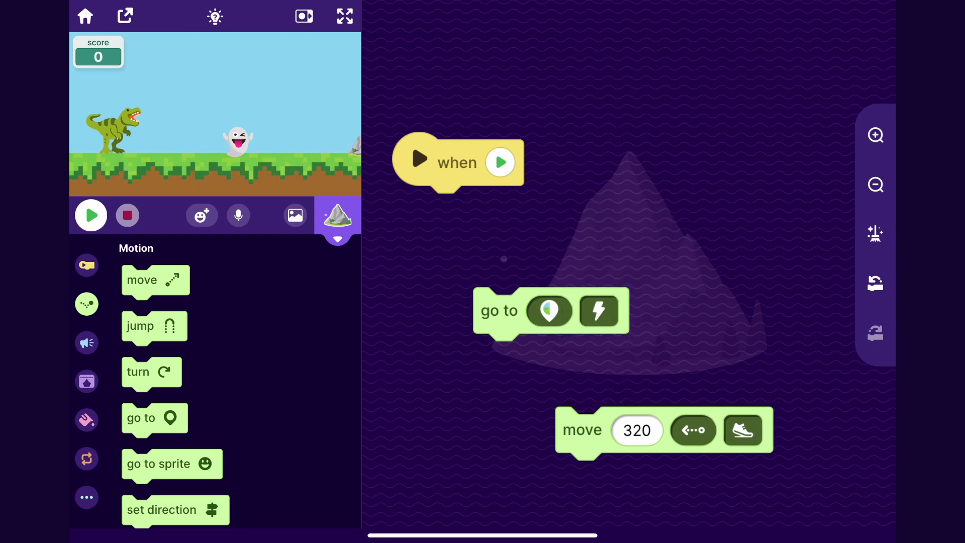
left_click(664, 429)
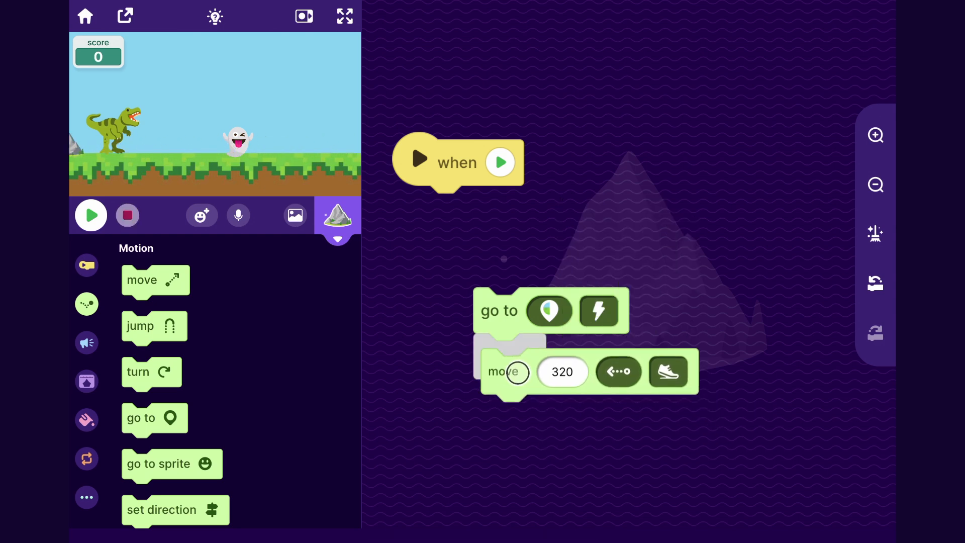
left_click(344, 16)
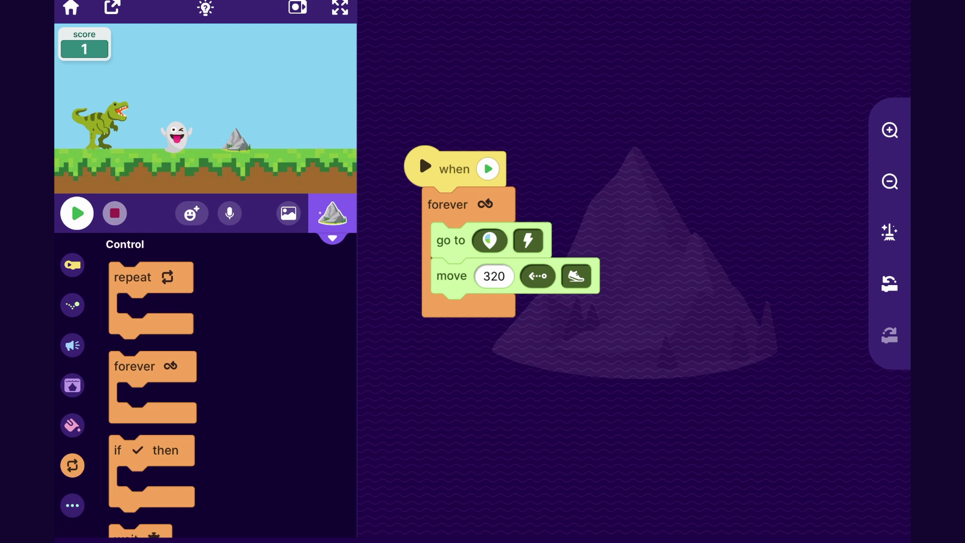
Change the random wait's upper limit from 10 to 5 seconds and start the game.
scroll("down", 3)
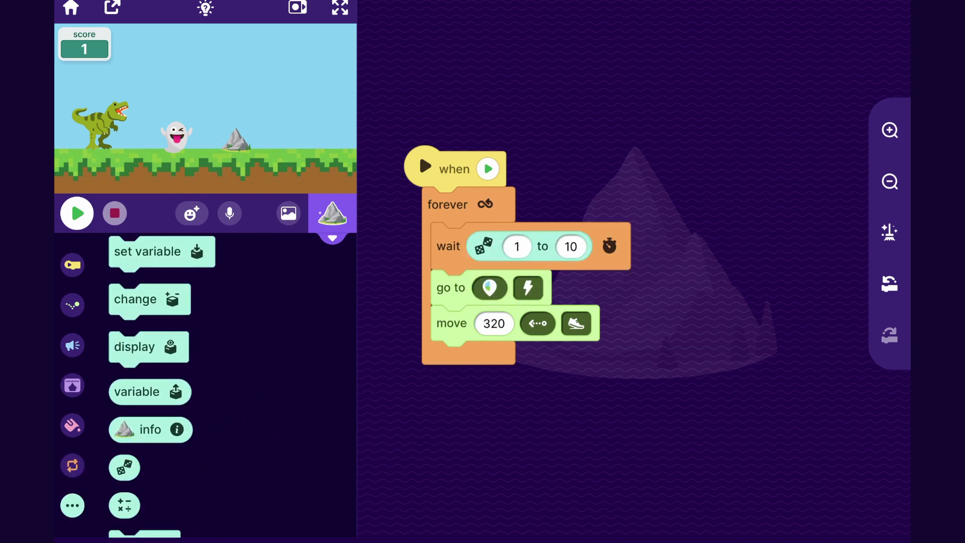
left_click(571, 246)
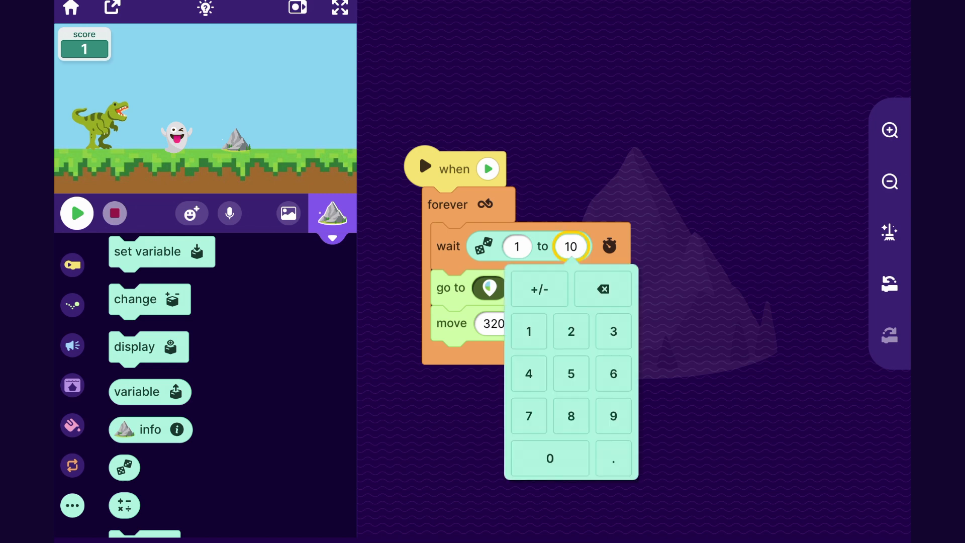
left_click(570, 374)
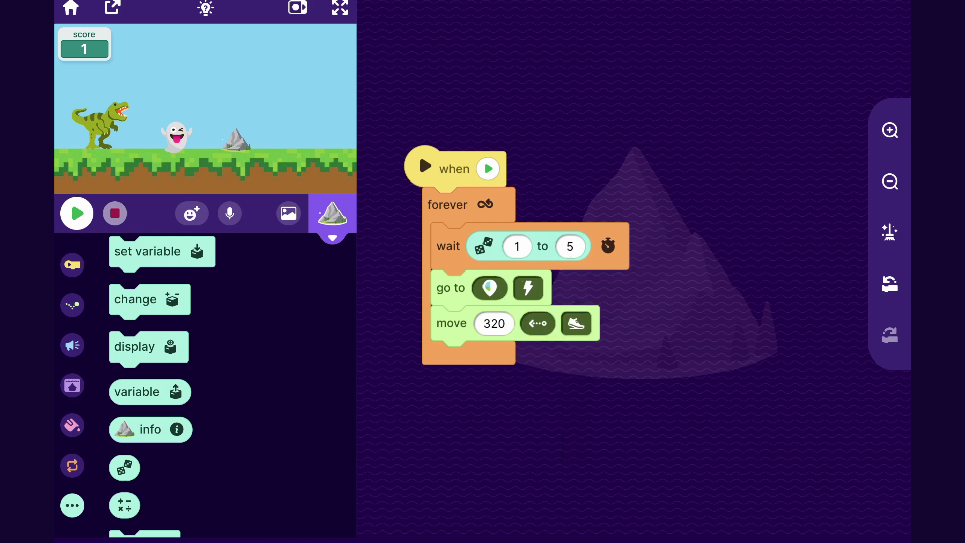
left_click(340, 8)
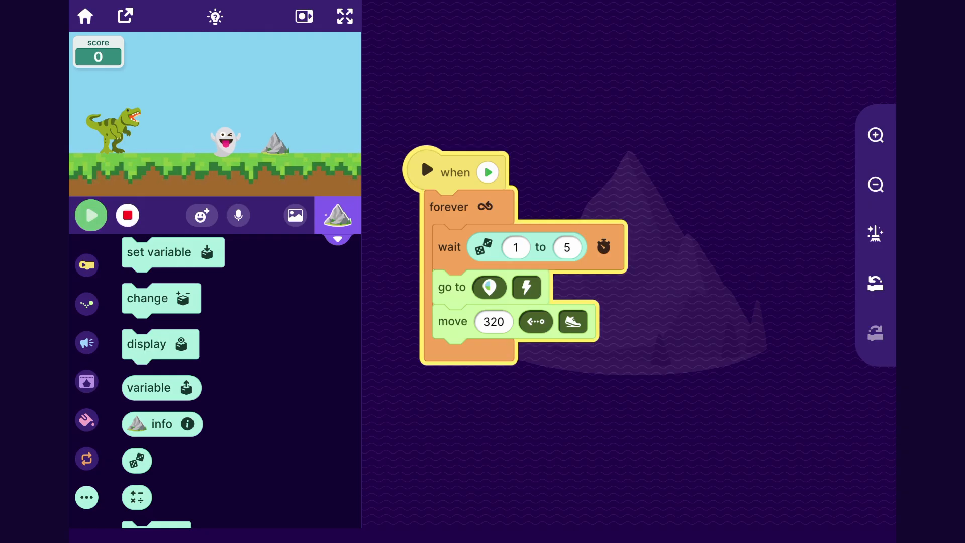
Stop and restart the game several times to test the rock hiding and reappearing.
left_click(90, 215)
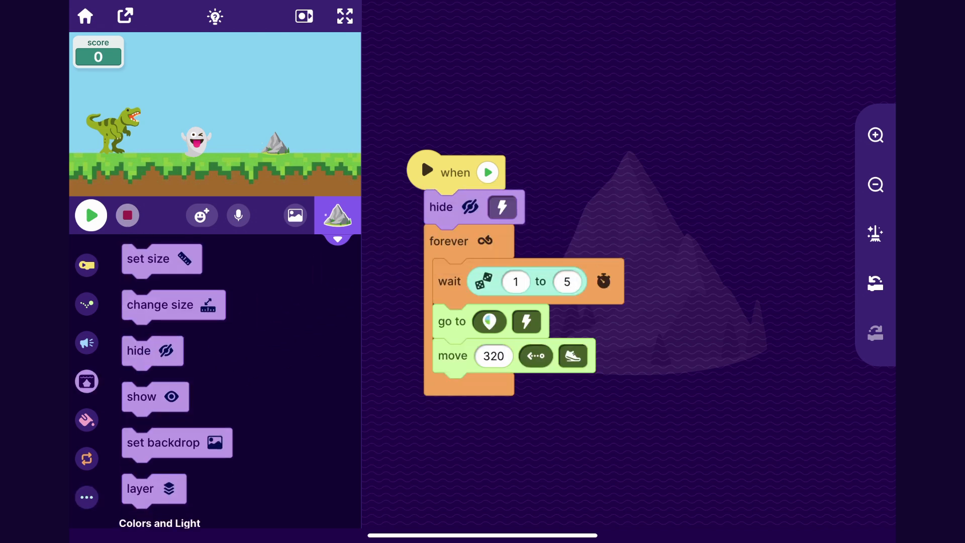
left_click(91, 214)
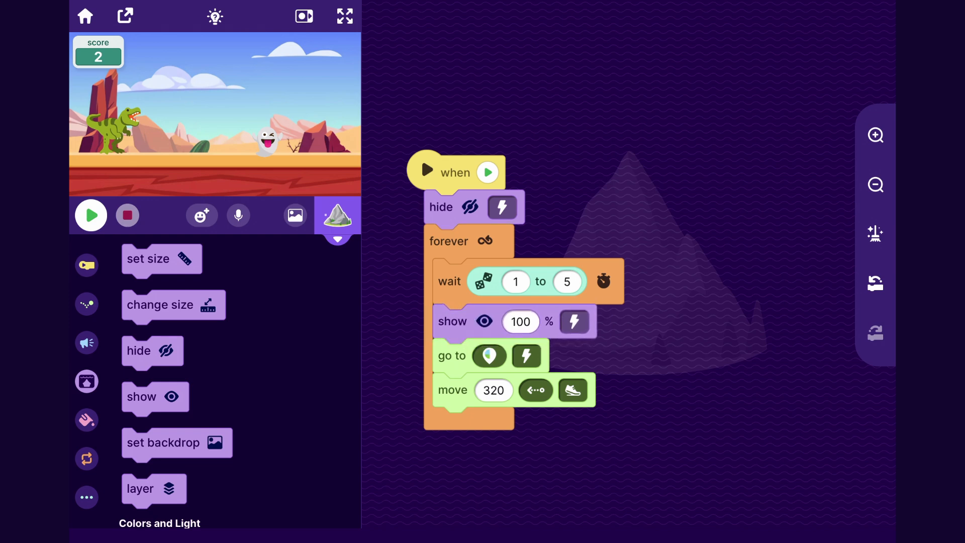
left_click(91, 214)
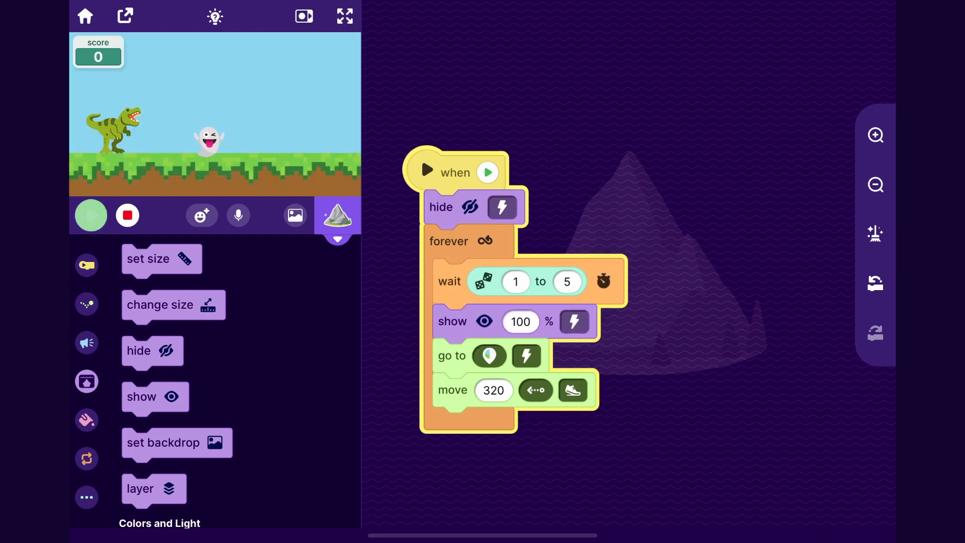
left_click(90, 214)
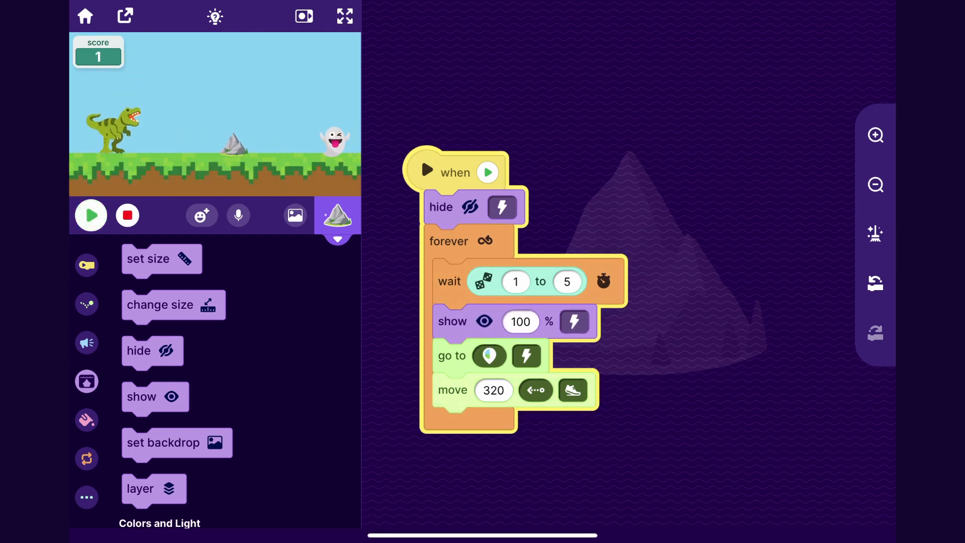
left_click(91, 215)
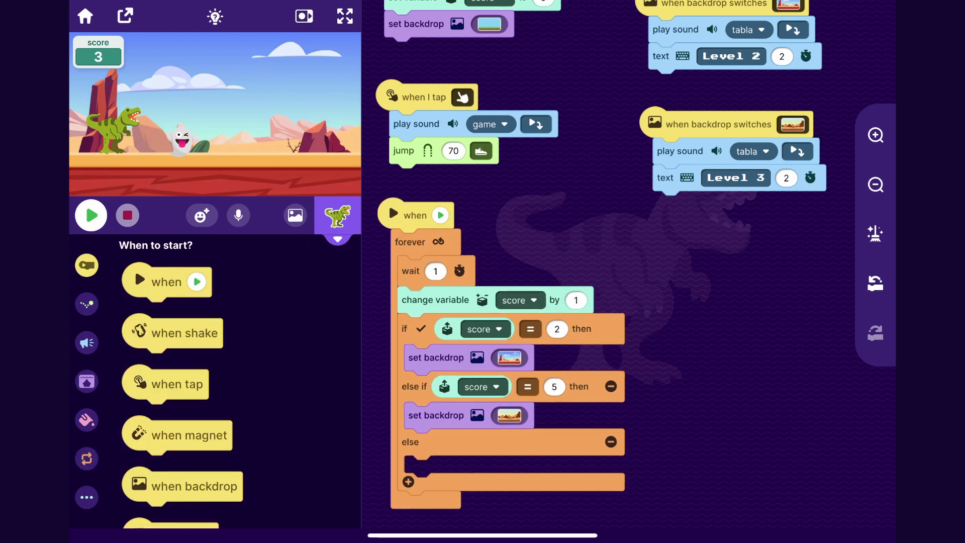
Run the game and jump the dinosaur over the rock until Level 2 appears.
left_click(91, 215)
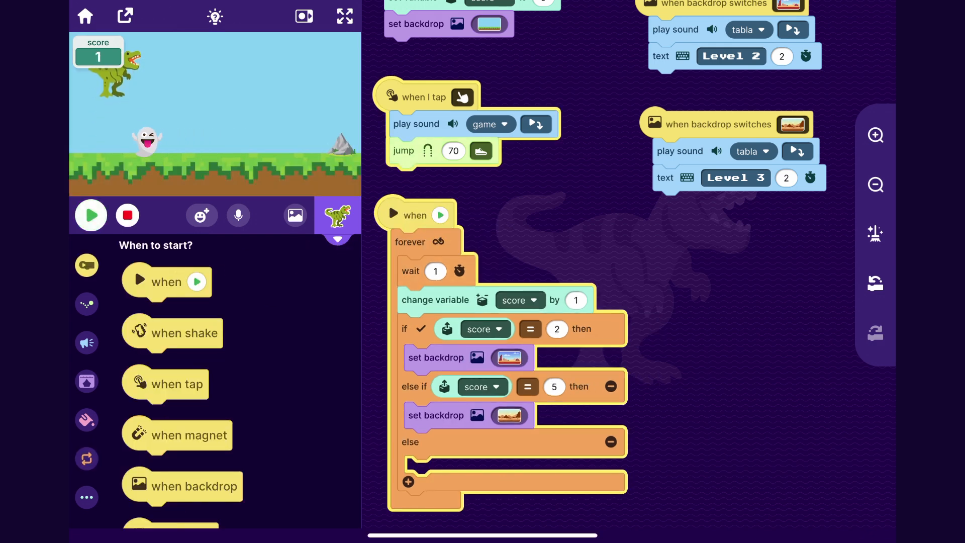
left_click(90, 215)
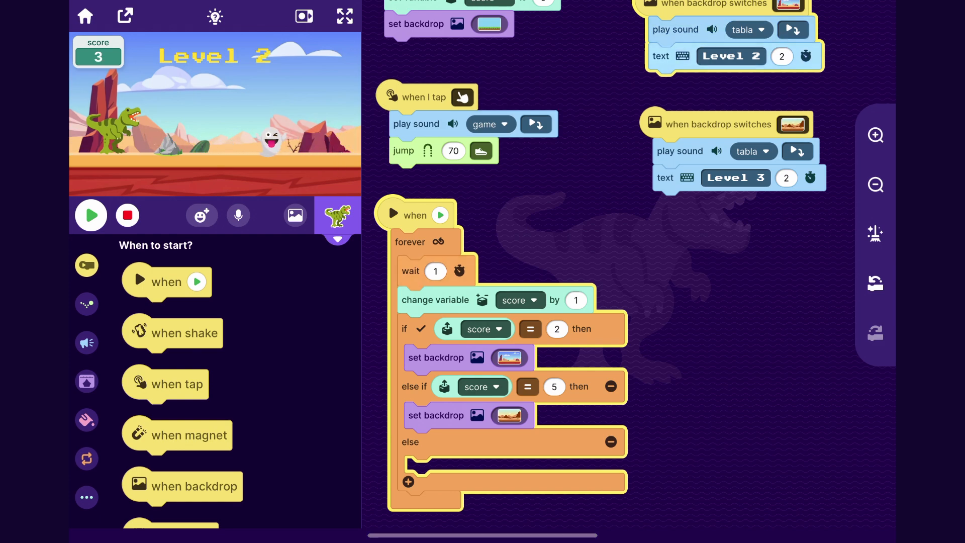